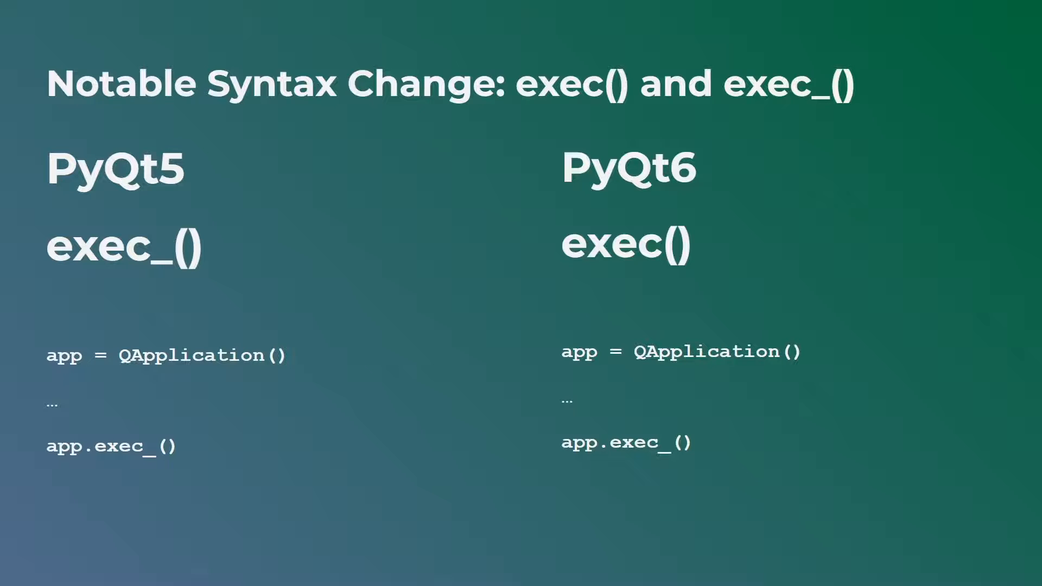
{"action": "mouse_move", "coordinate": [509, 408]}
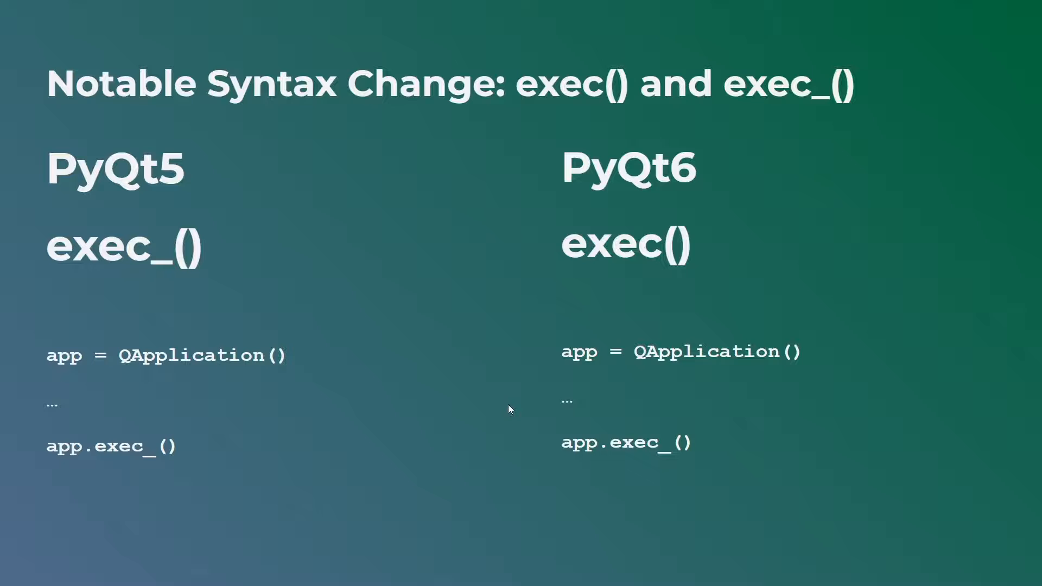
{"action": "mouse_move", "coordinate": [301, 341]}
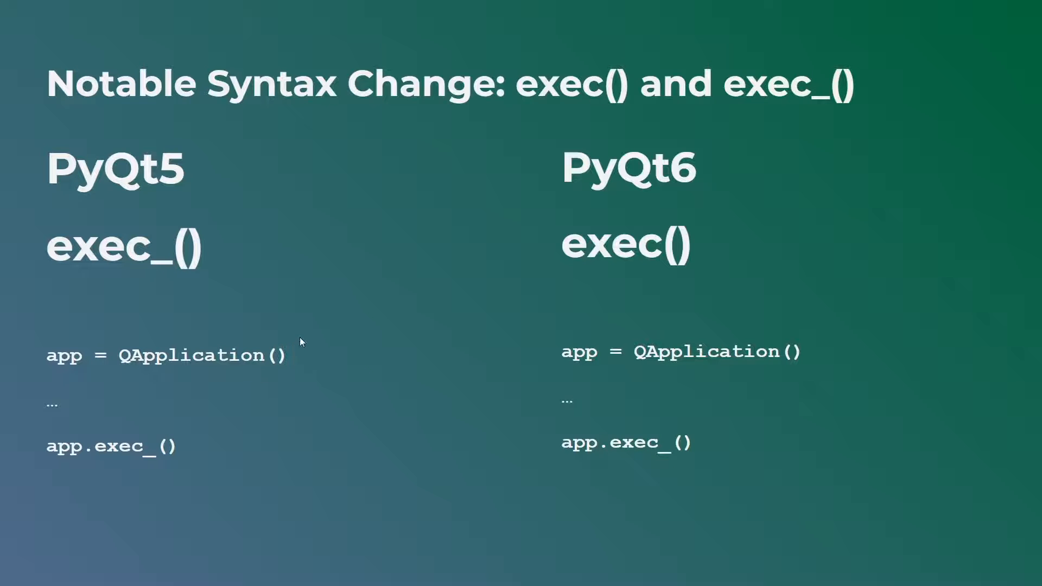
{"action": "mouse_move", "coordinate": [284, 369]}
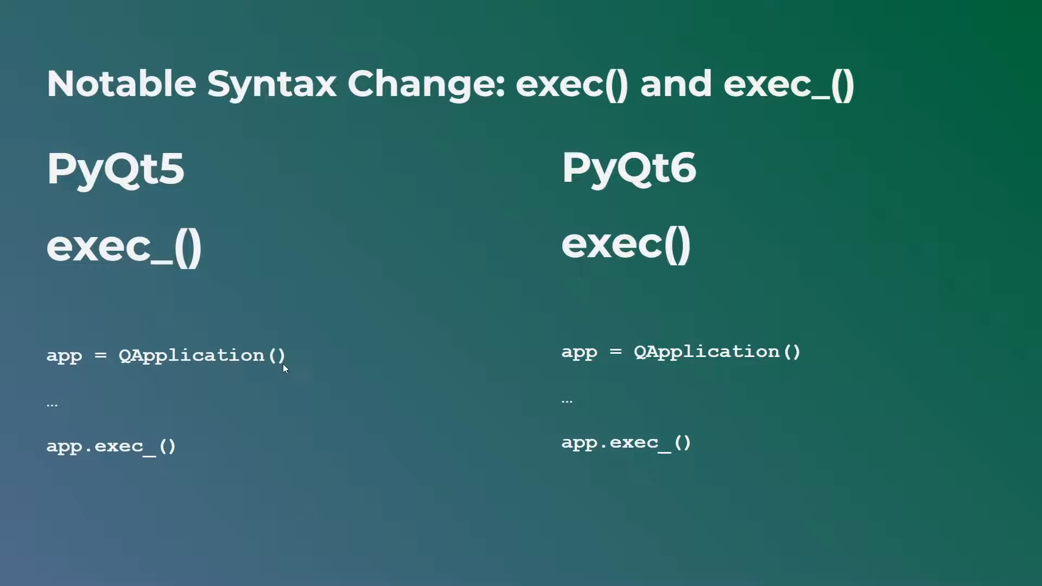
{"action": "mouse_move", "coordinate": [278, 370]}
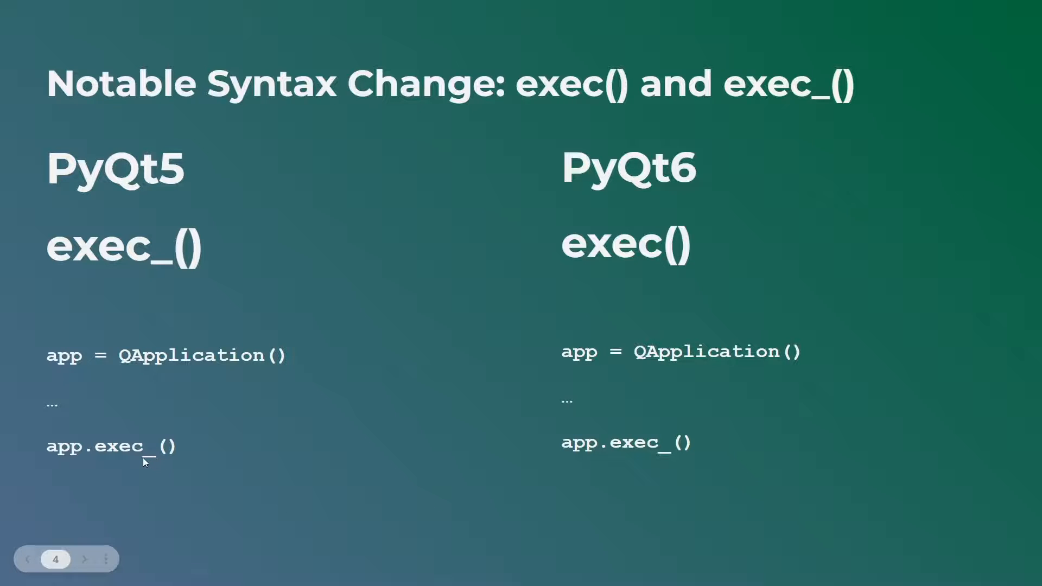
{"action": "mouse_move", "coordinate": [645, 456]}
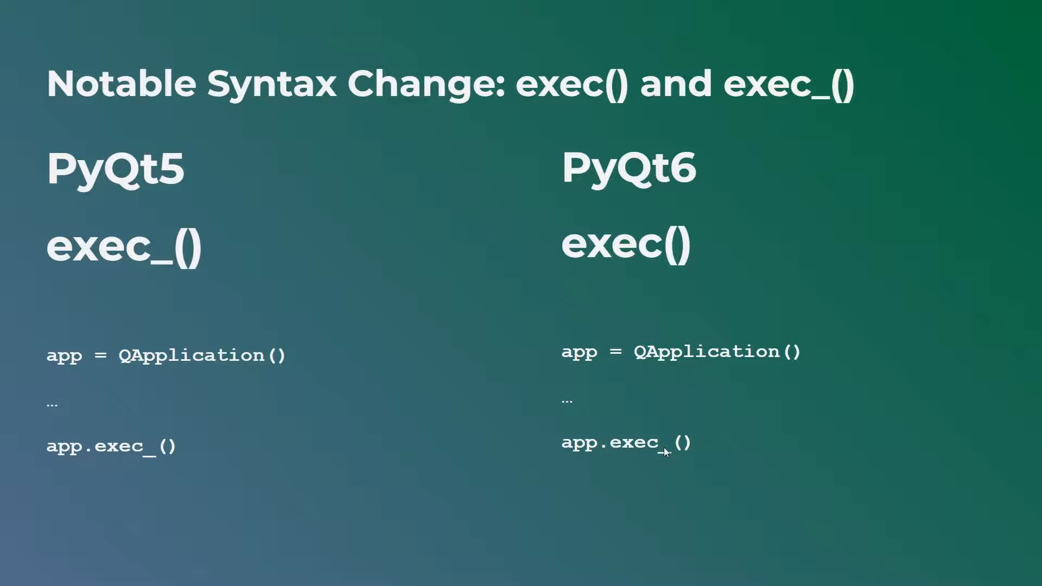
{"action": "mouse_move", "coordinate": [604, 218]}
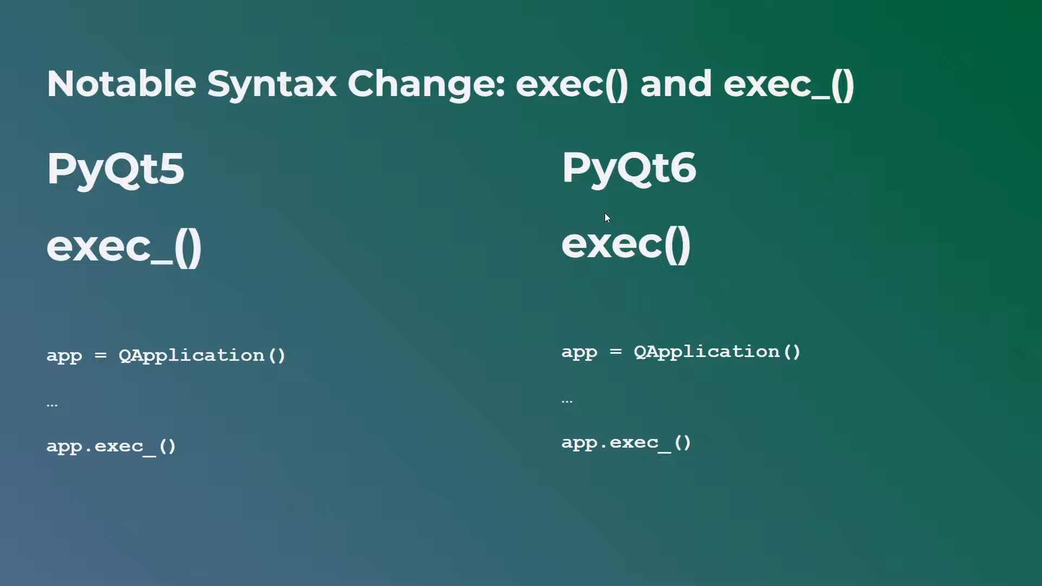
{"action": "mouse_move", "coordinate": [685, 285]}
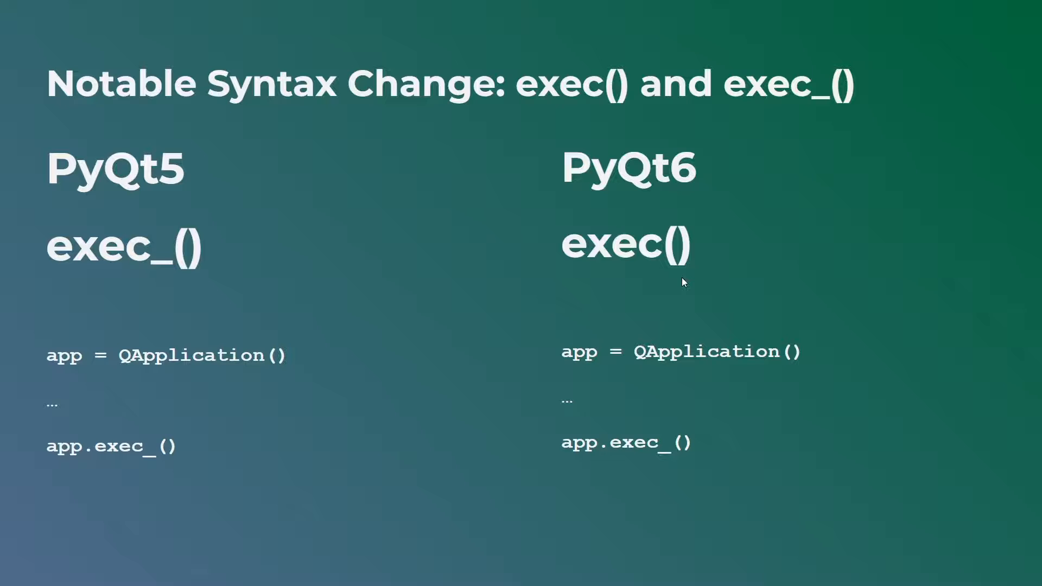
{"action": "mouse_move", "coordinate": [684, 282]}
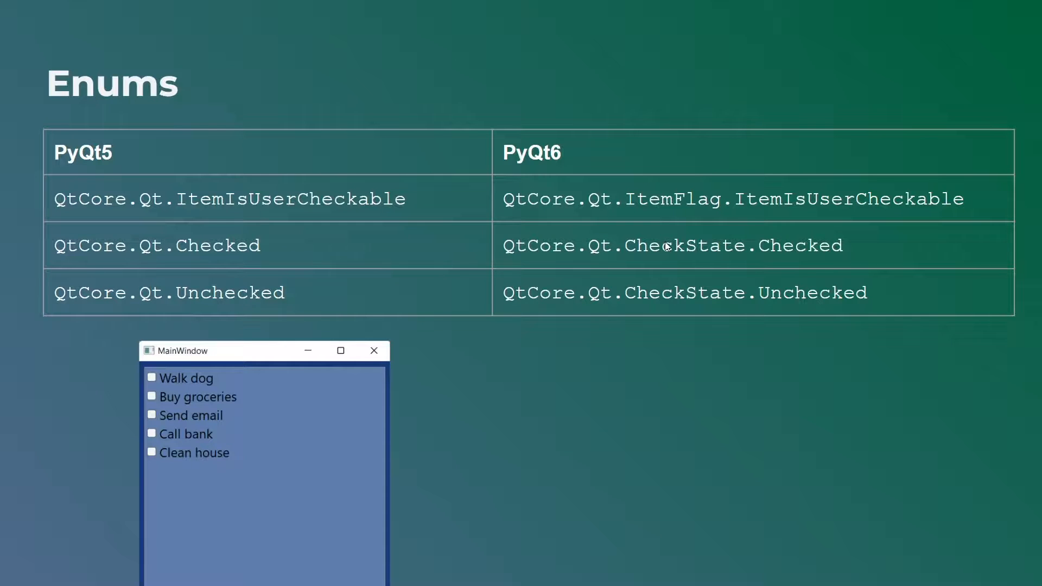
{"action": "mouse_move", "coordinate": [665, 248]}
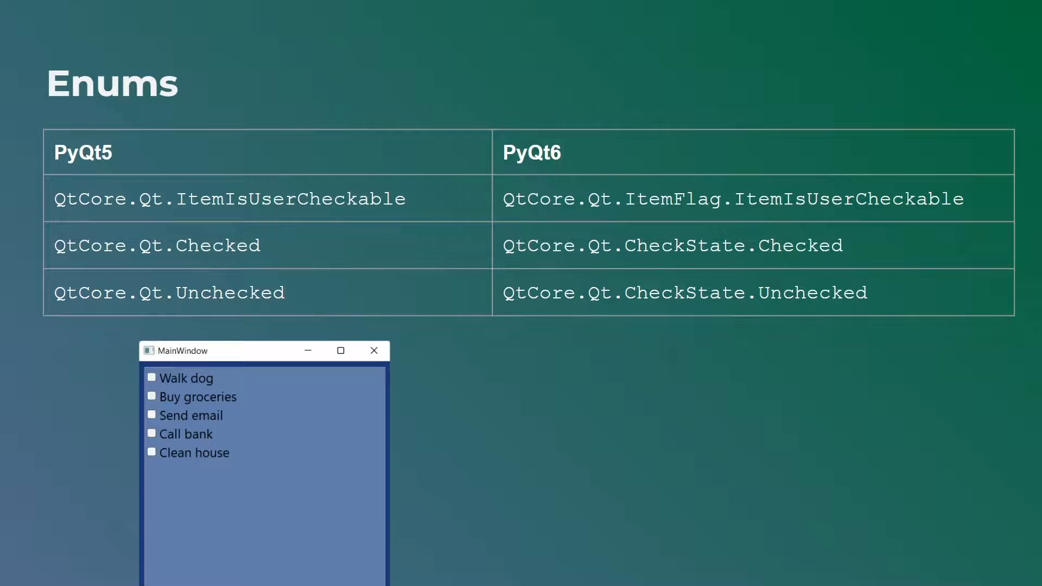
{"action": "mouse_move", "coordinate": [386, 418]}
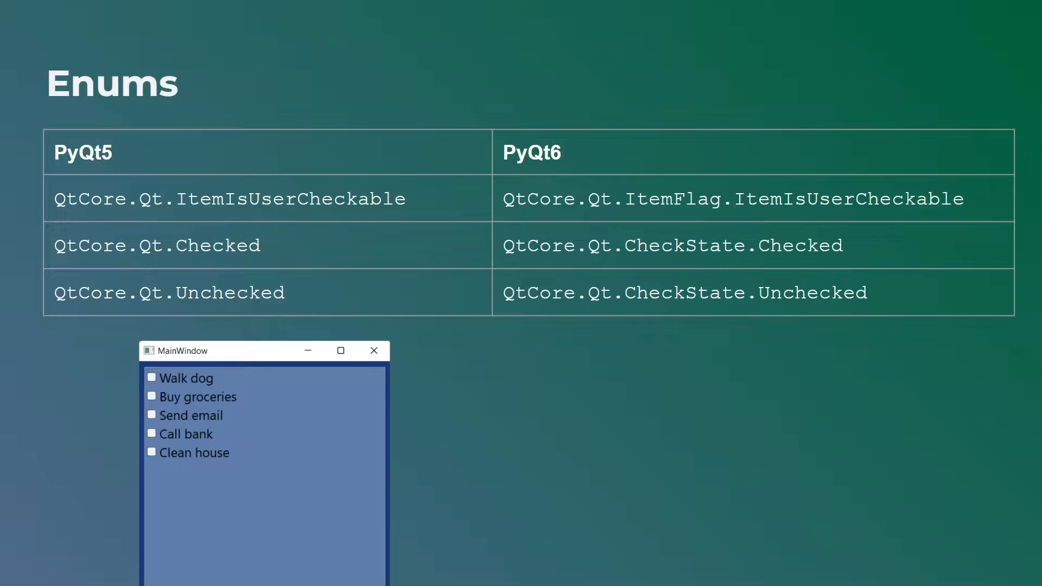
{"action": "mouse_move", "coordinate": [100, 218]}
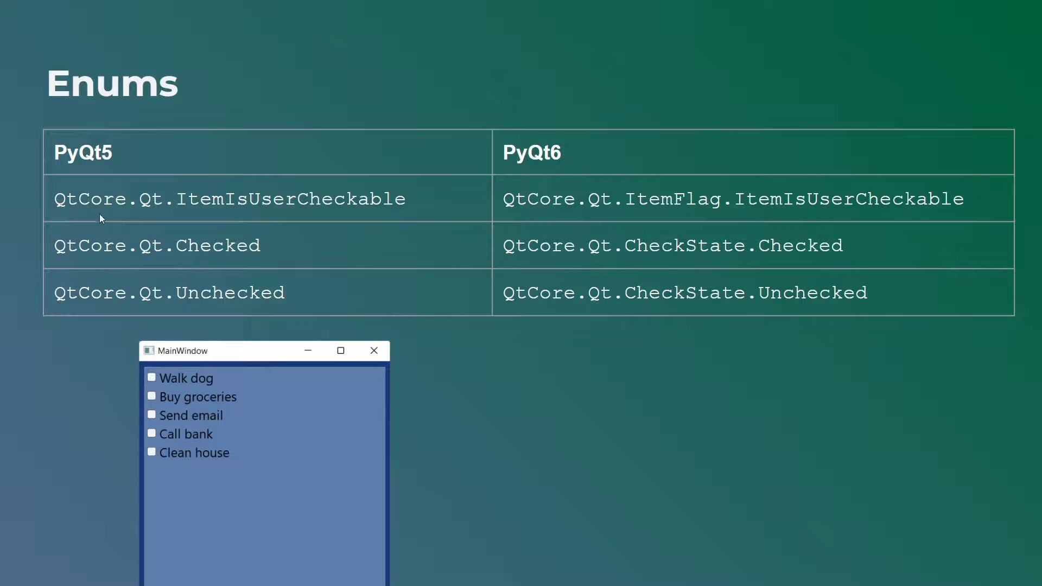
{"action": "mouse_move", "coordinate": [168, 198]}
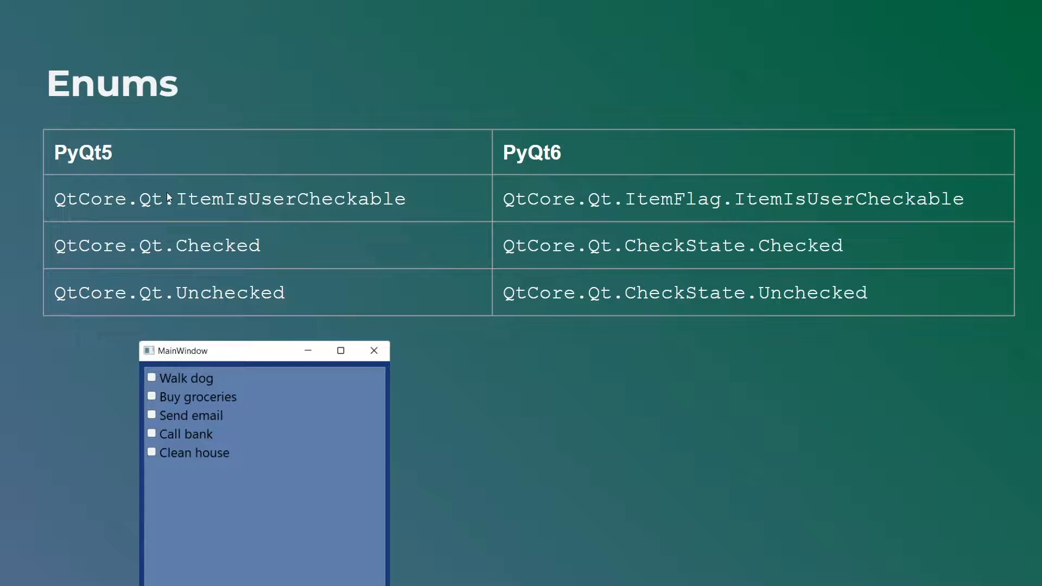
{"action": "mouse_move", "coordinate": [163, 202]}
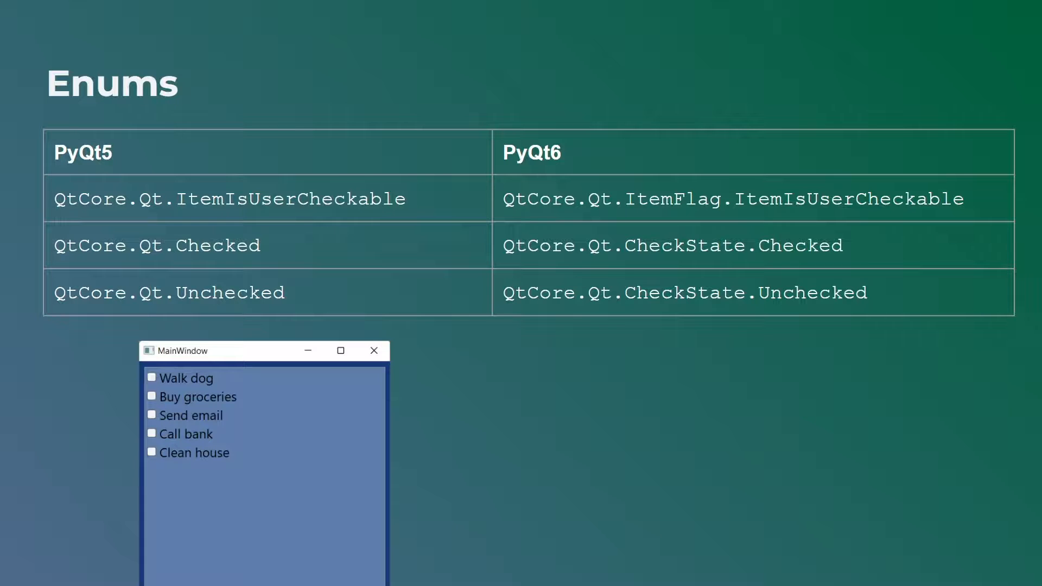
{"action": "mouse_move", "coordinate": [172, 232]}
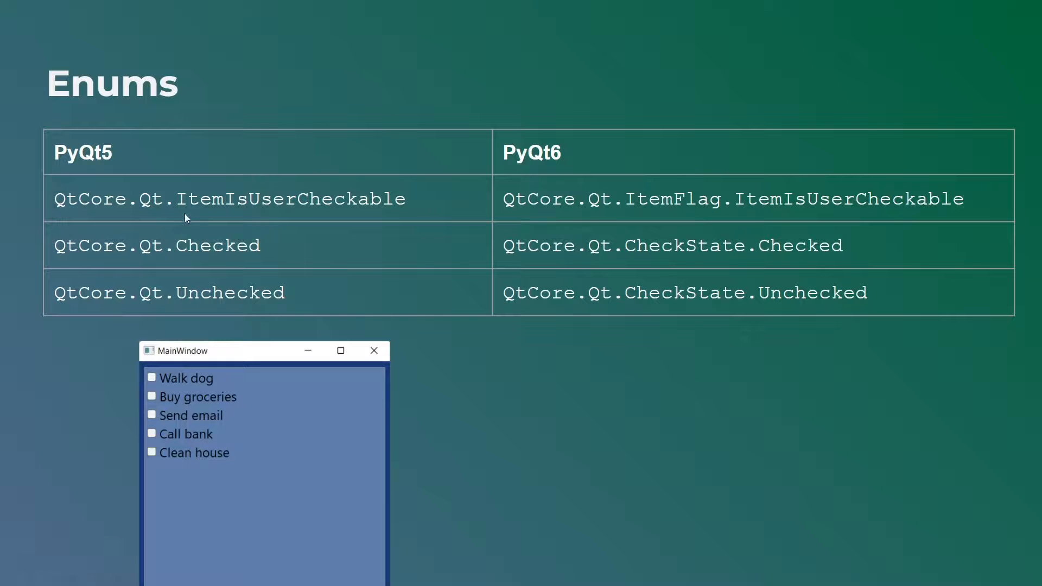
{"action": "mouse_move", "coordinate": [308, 208]}
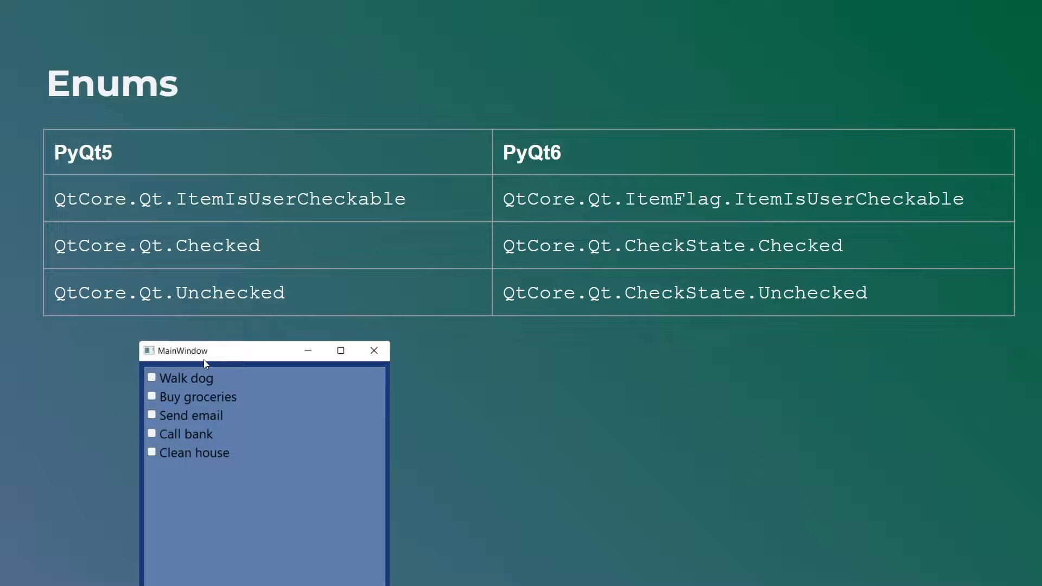
{"action": "mouse_move", "coordinate": [238, 374]}
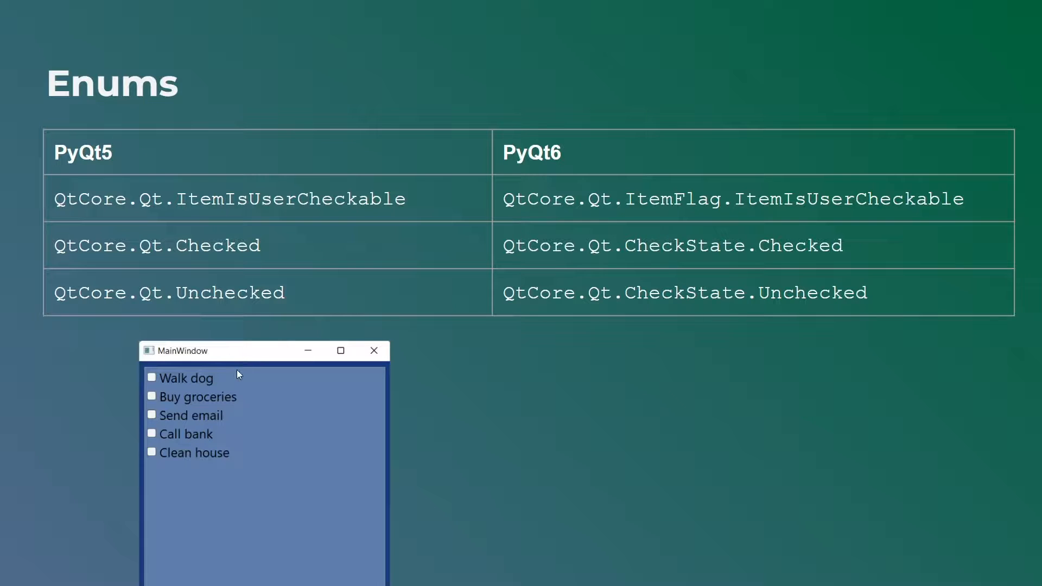
{"action": "mouse_move", "coordinate": [247, 283]}
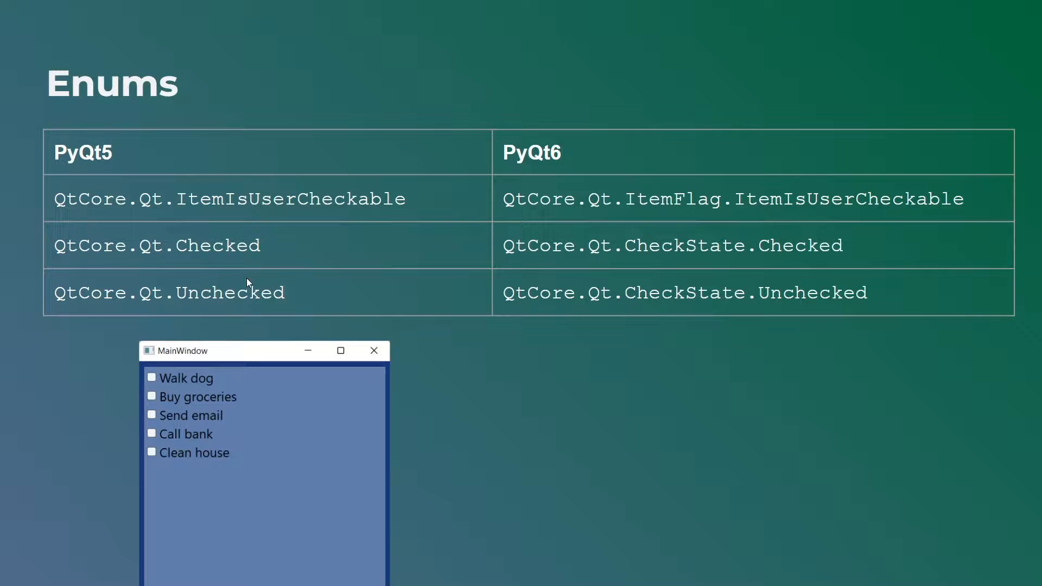
{"action": "mouse_move", "coordinate": [300, 152]}
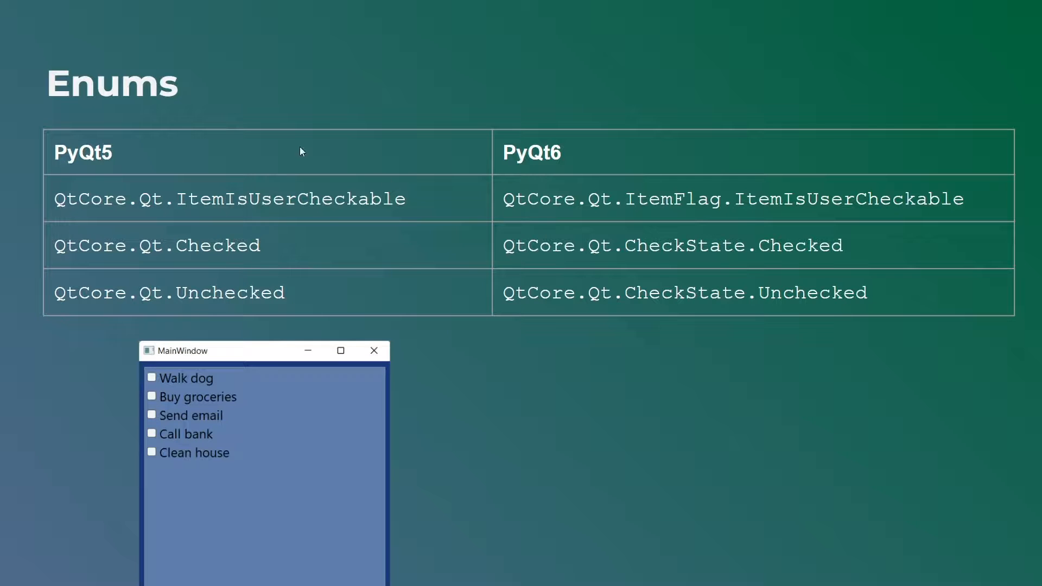
{"action": "mouse_move", "coordinate": [112, 211]}
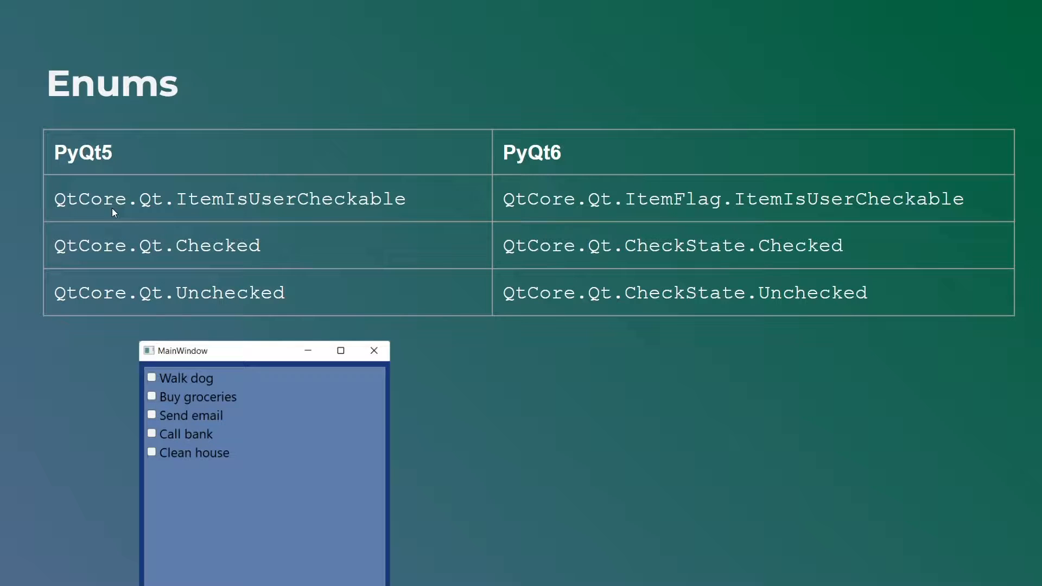
{"action": "mouse_move", "coordinate": [222, 181]}
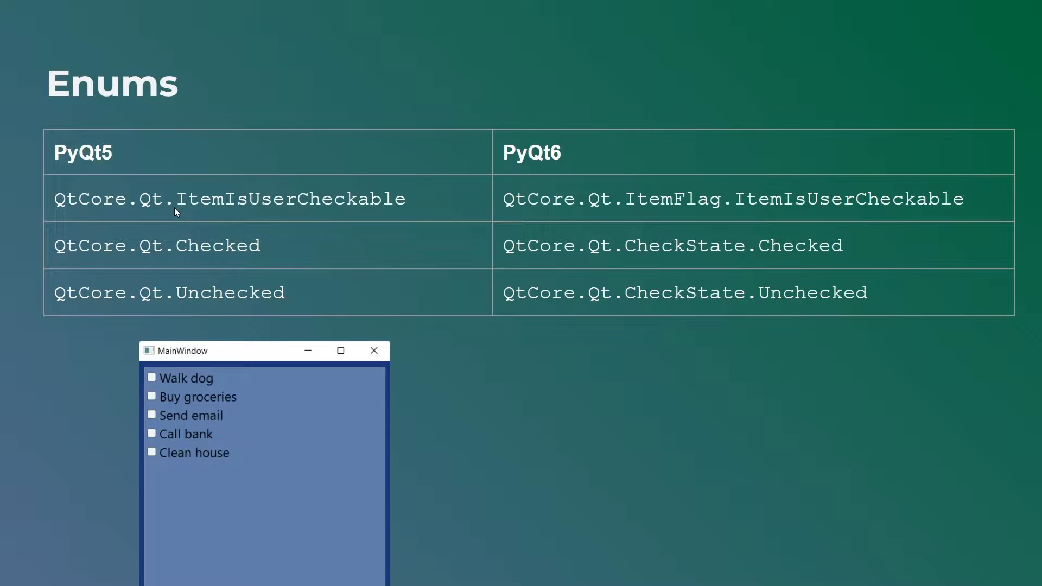
{"action": "mouse_move", "coordinate": [213, 309]}
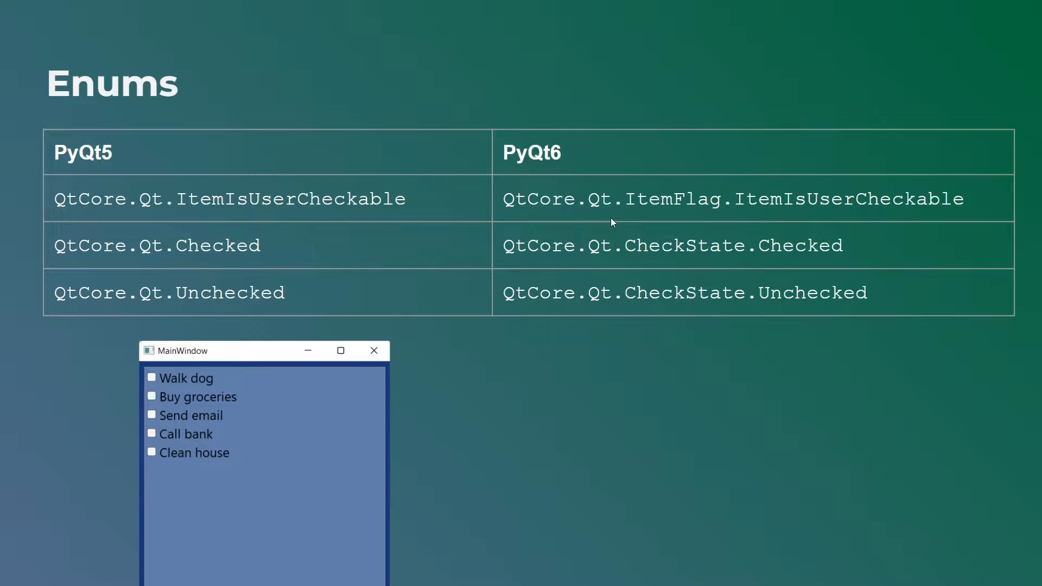
{"action": "mouse_move", "coordinate": [226, 227]}
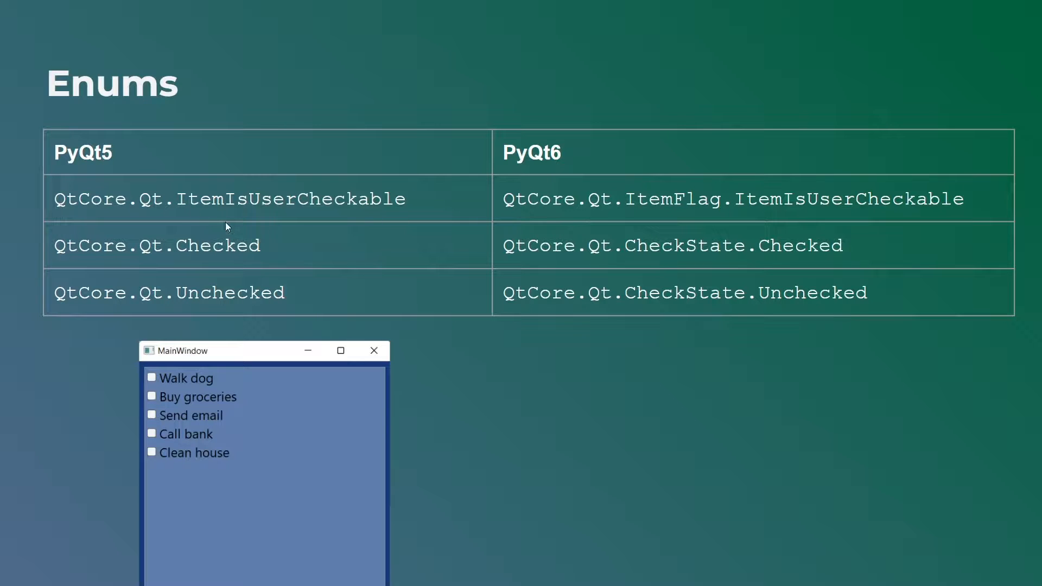
{"action": "mouse_move", "coordinate": [483, 211]}
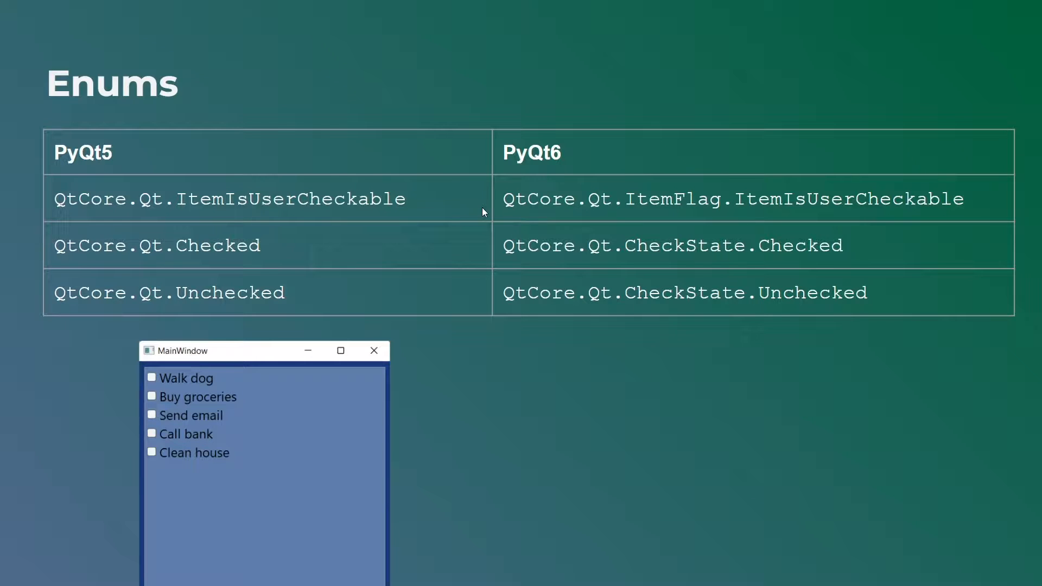
{"action": "mouse_move", "coordinate": [640, 214]}
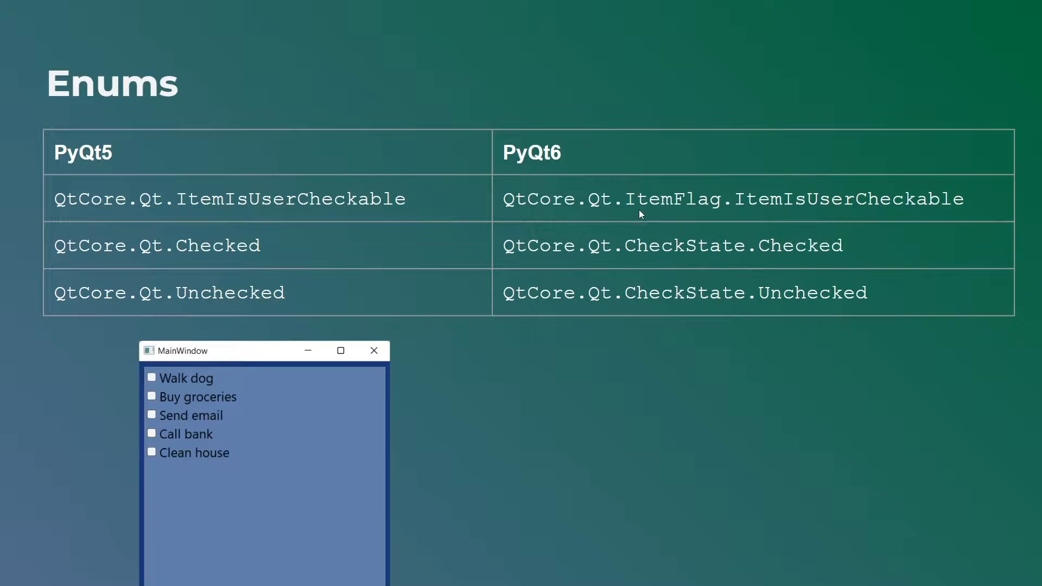
{"action": "mouse_move", "coordinate": [849, 213]}
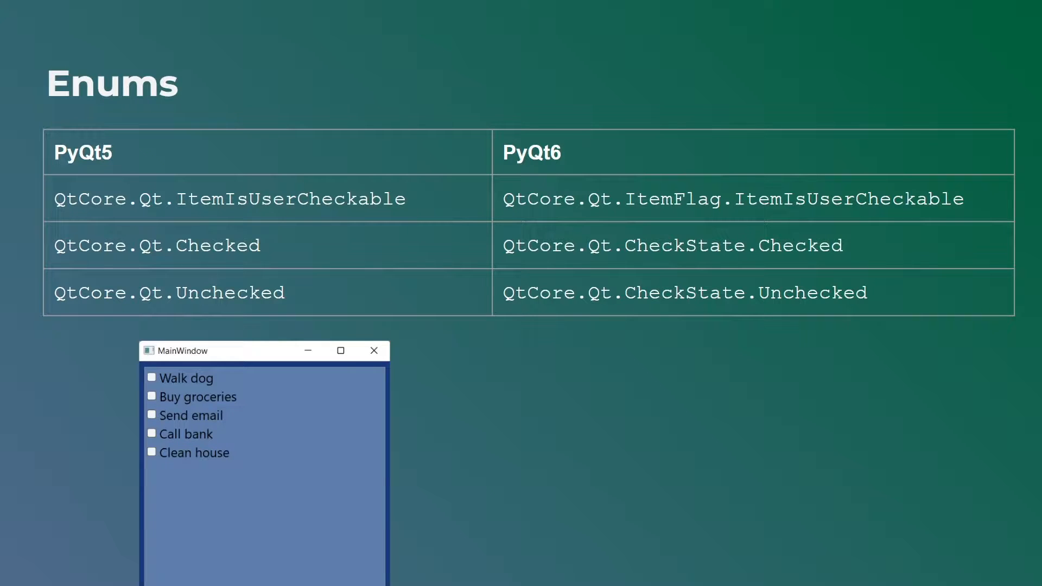
Step: Advance the slideshow from Enums to the slide listing eight modules removed in PyQt6
{"action": "key", "text": "Right"}
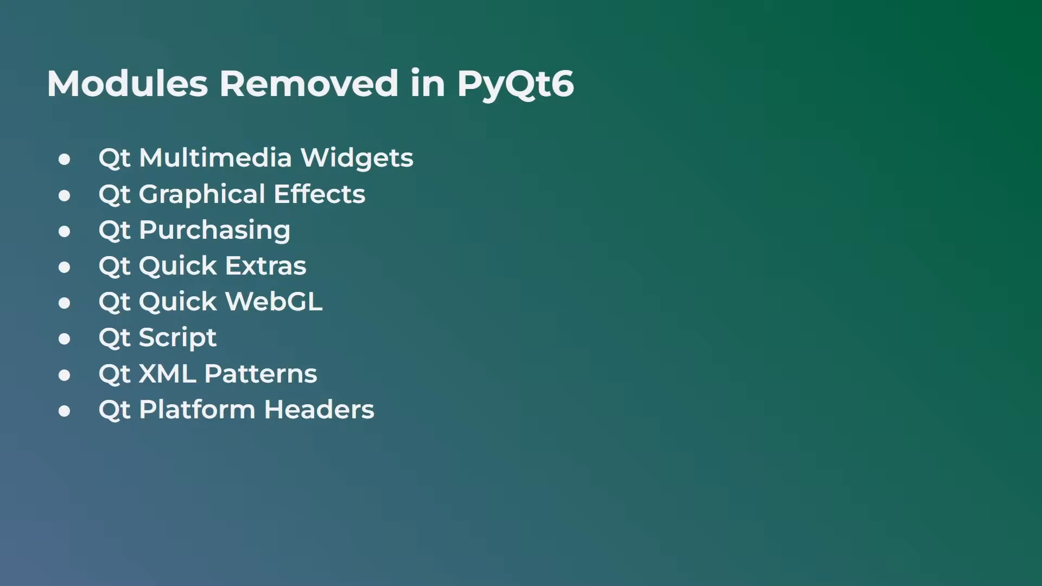
{"action": "mouse_move", "coordinate": [579, 189]}
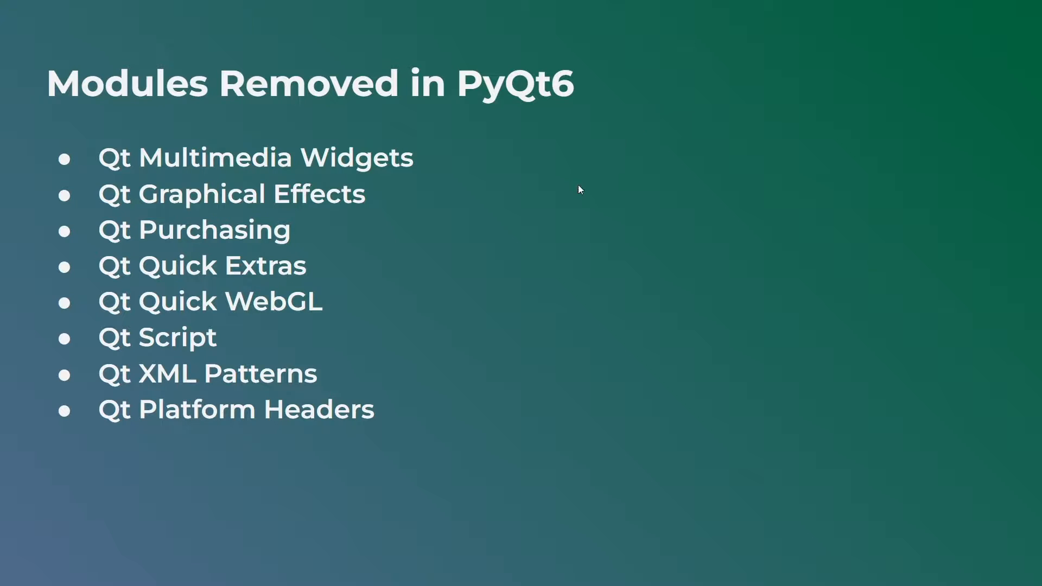